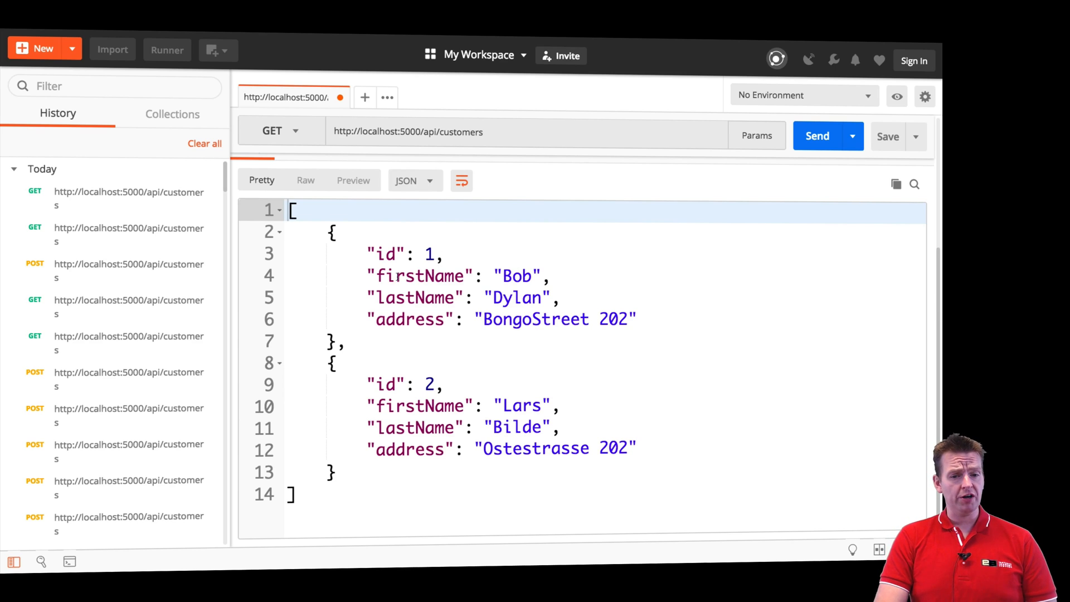
# - Switch the request to POST and send the Dylan Oinky, OnkyStreet 202 JSON body
pyautogui.click(278, 131)
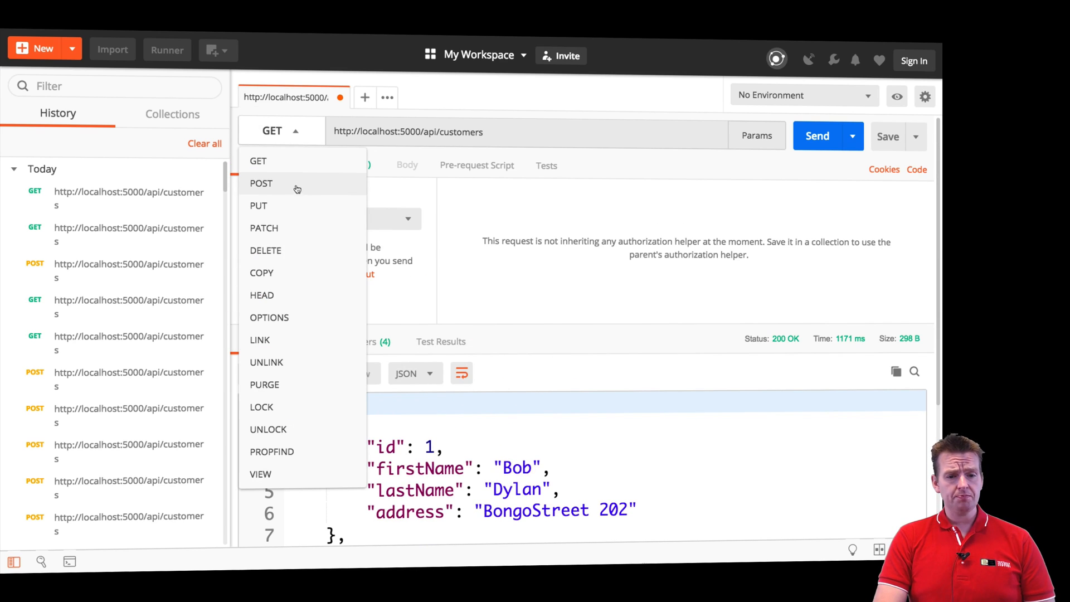
pyautogui.click(261, 183)
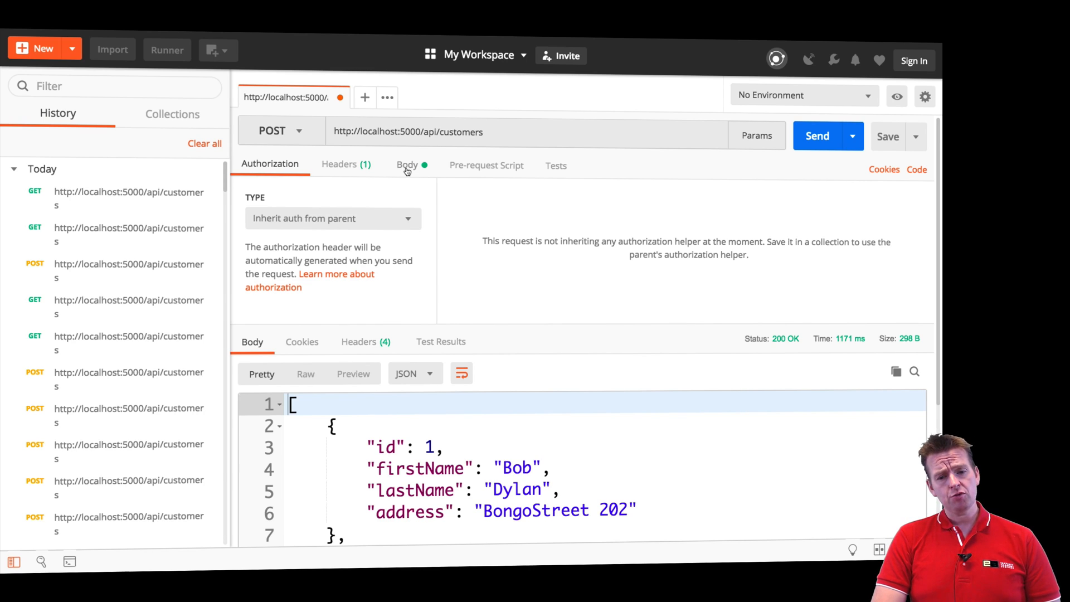
pyautogui.click(407, 164)
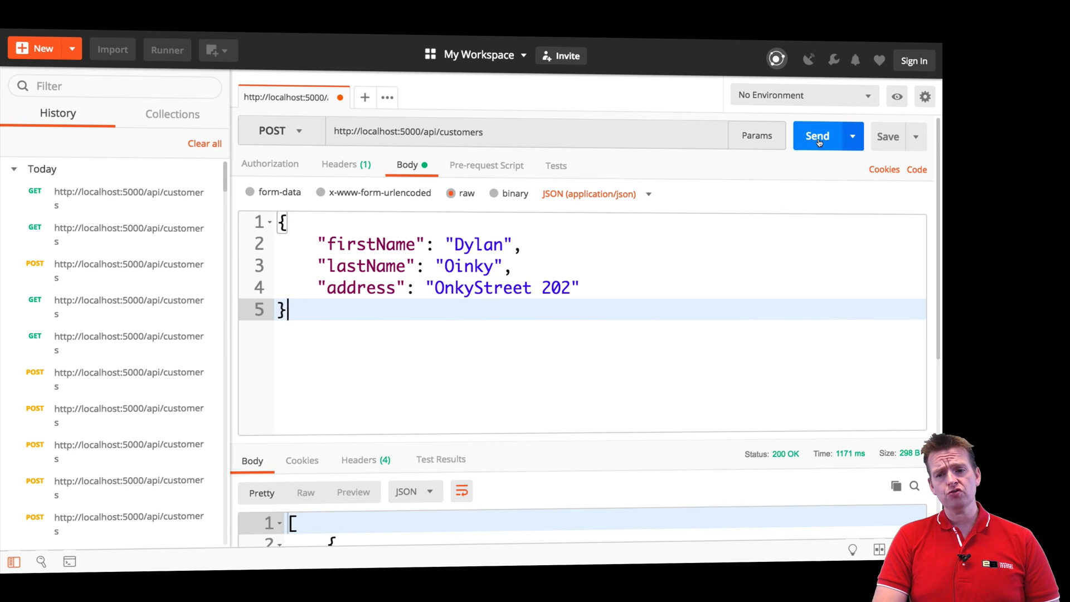
pyautogui.click(817, 136)
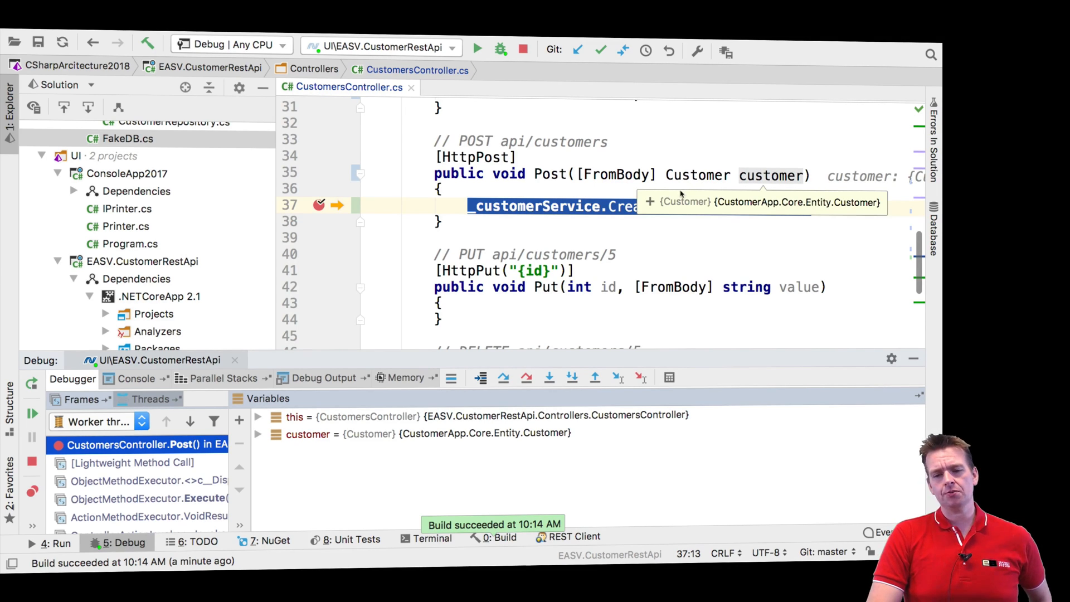
# - From the breakpoint in Post, step into the service's CreateCustomer method
pyautogui.click(650, 201)
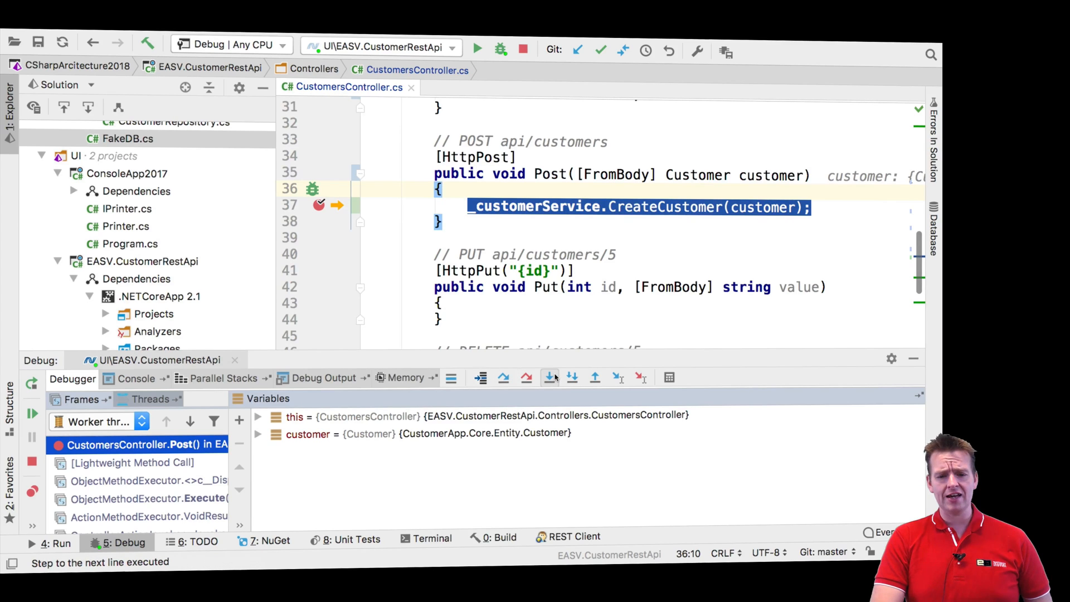
pyautogui.moveTo(550, 376)
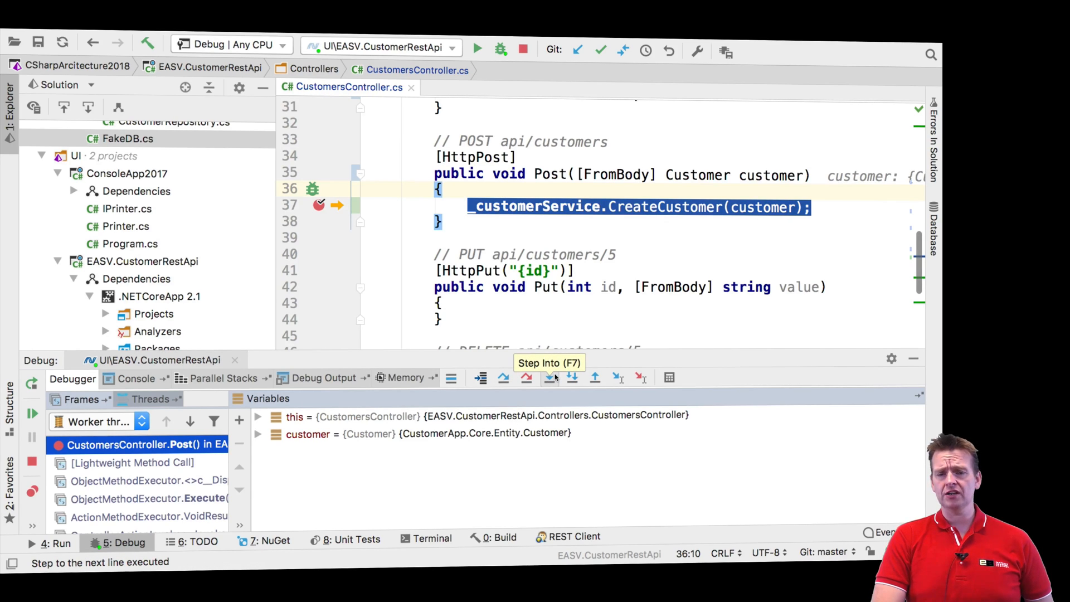
pyautogui.click(550, 377)
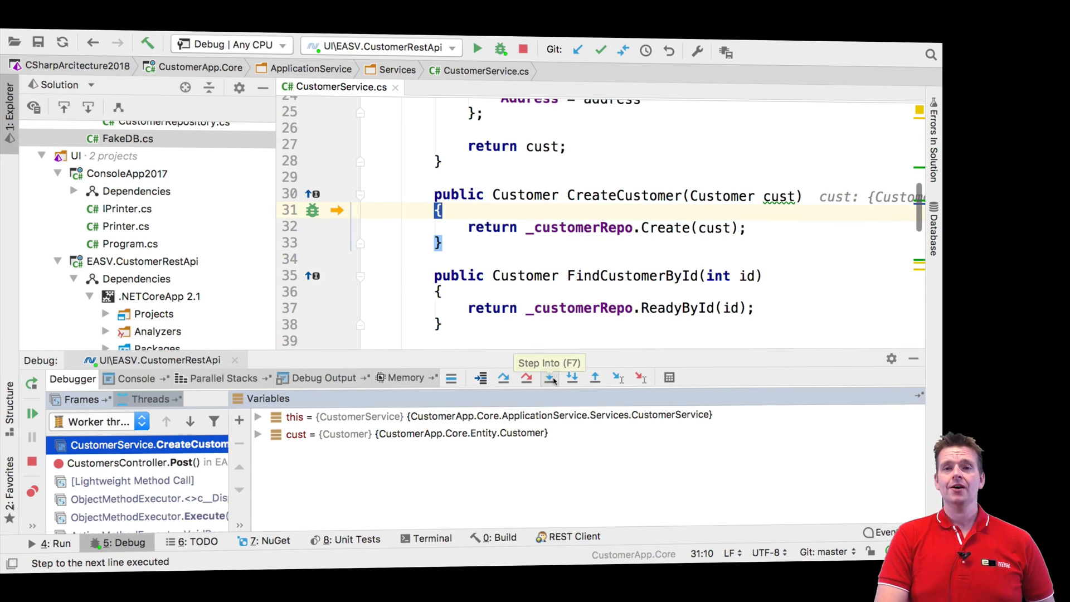
# - Step to CreateCustomer's return line, then into CustomerRepository.Create
pyautogui.click(548, 378)
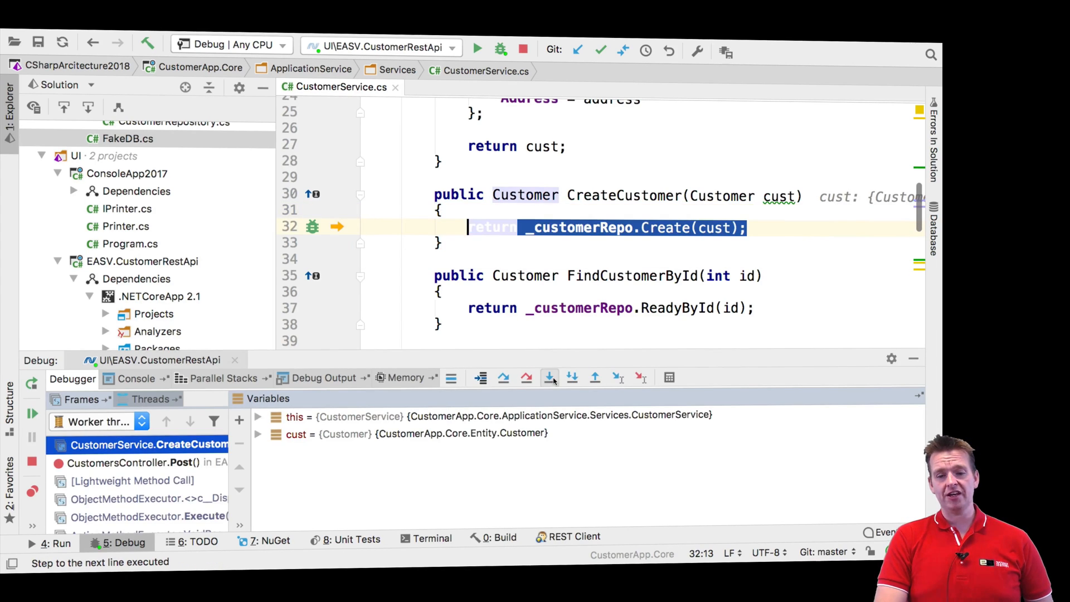
pyautogui.click(549, 377)
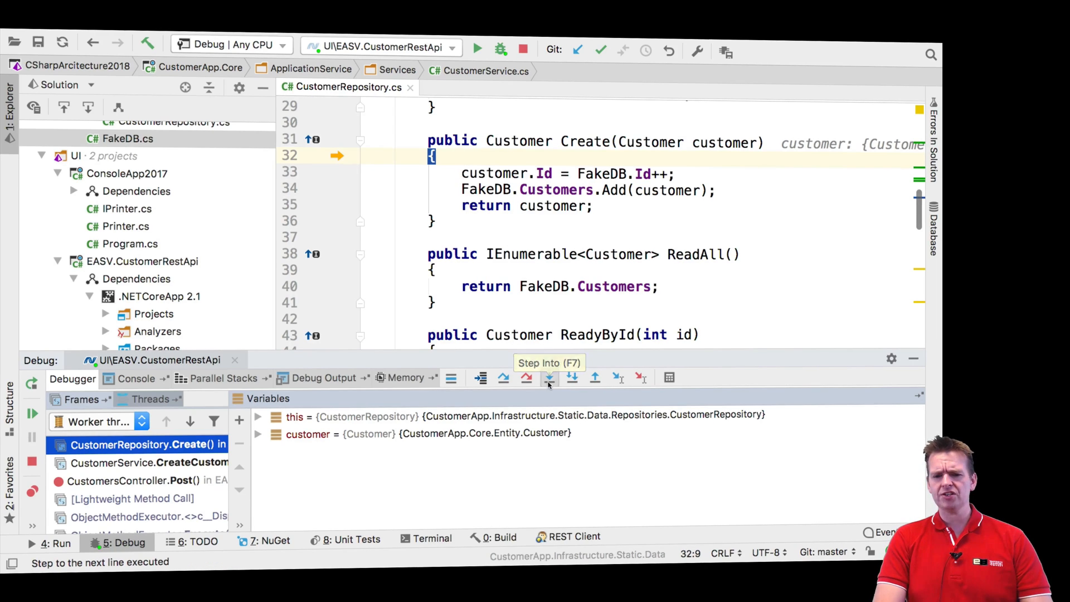
# - Step over the id assignment and the FakeDB add, then resume execution
pyautogui.click(525, 378)
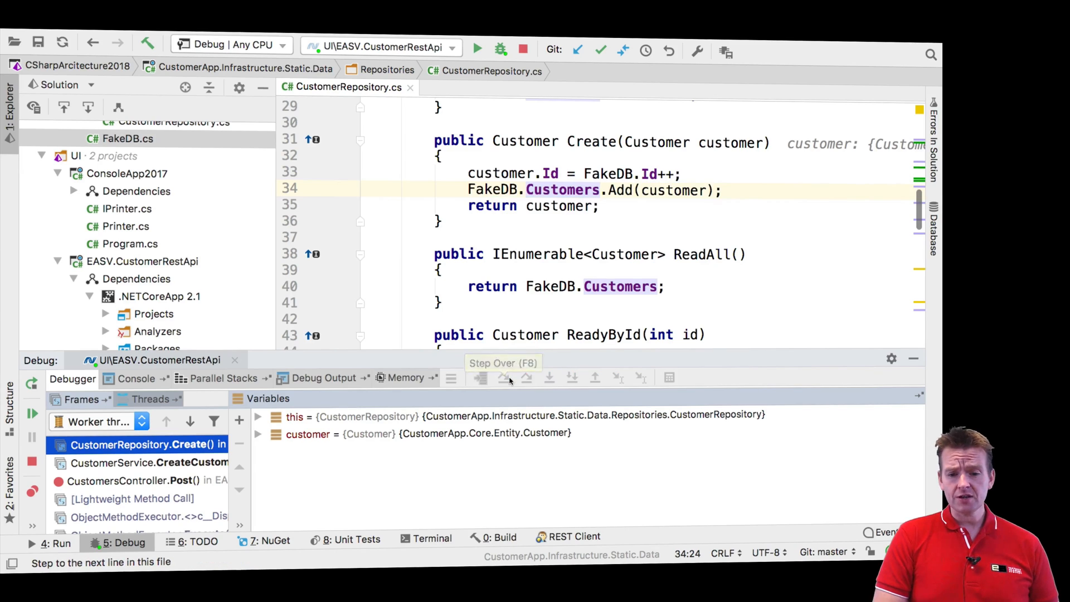
pyautogui.click(480, 378)
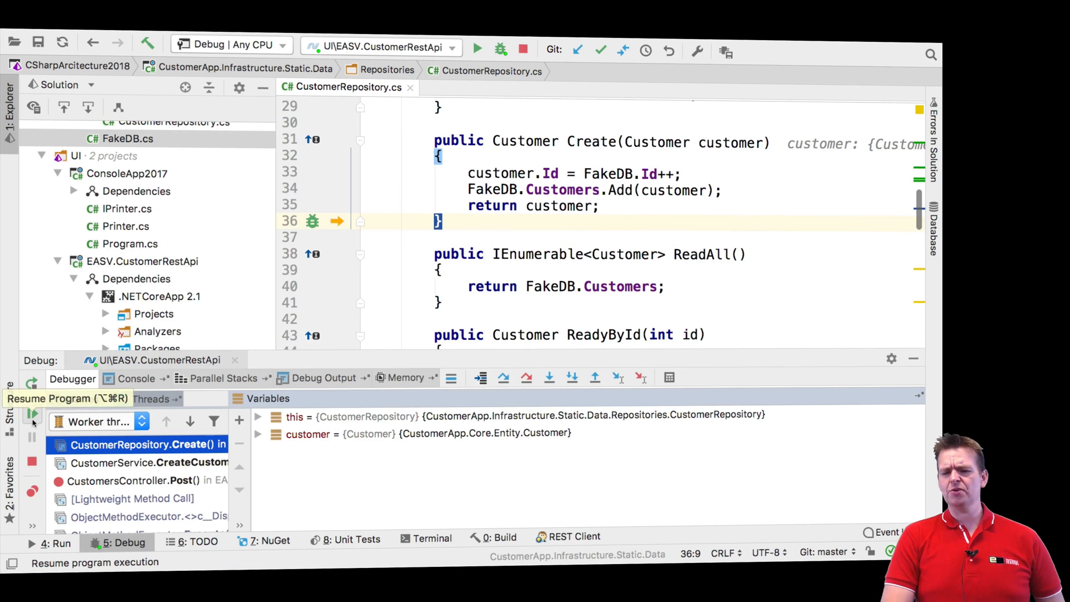
pyautogui.click(33, 414)
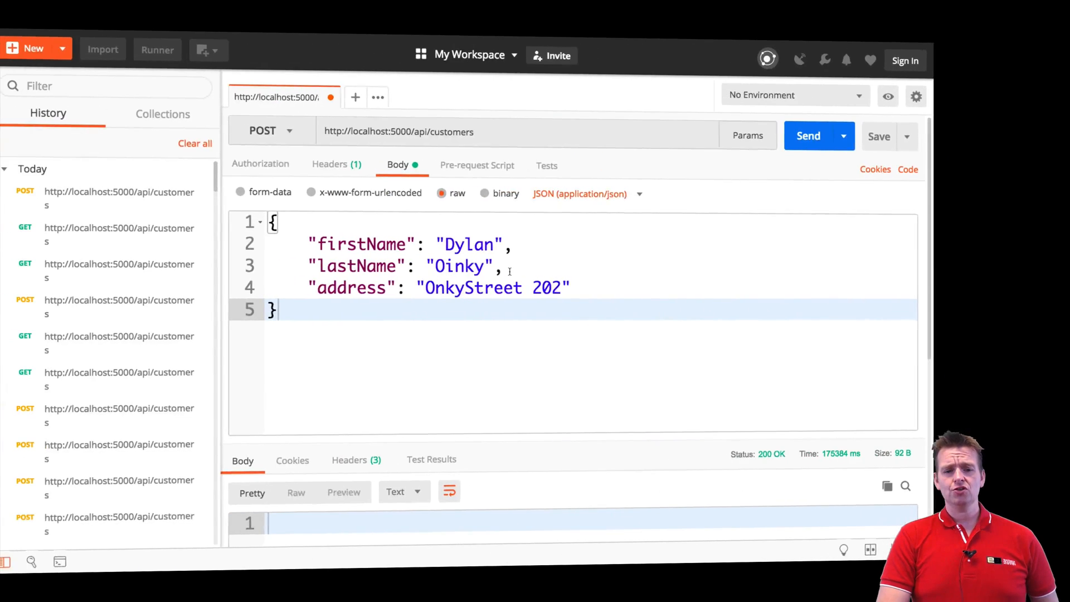
# - Send a GET for all customers and scroll to Dylan Oinky as customer 3
pyautogui.click(271, 130)
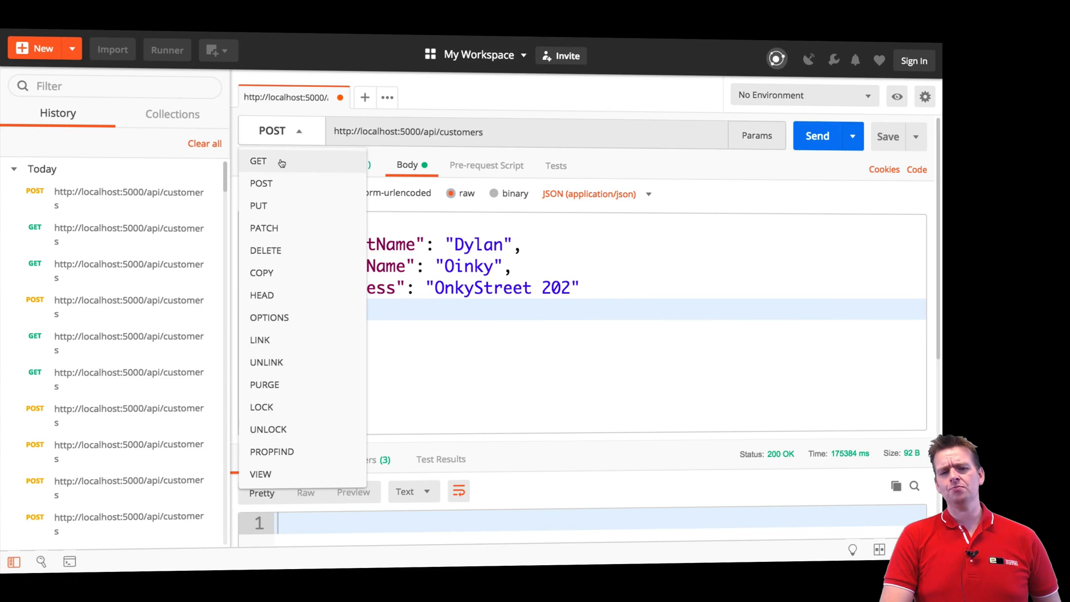
pyautogui.click(258, 161)
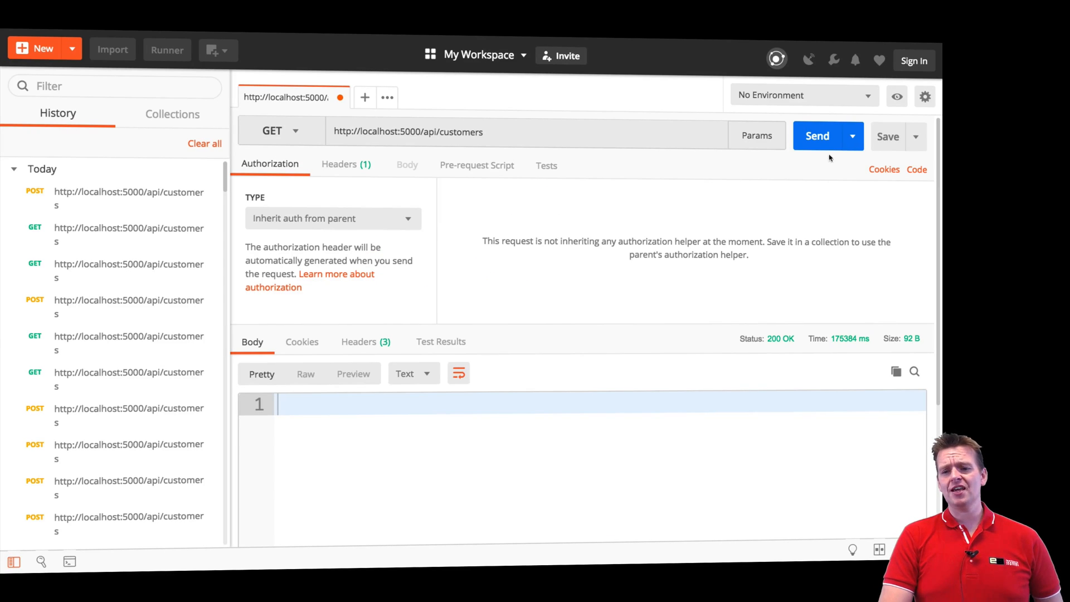
pyautogui.click(817, 136)
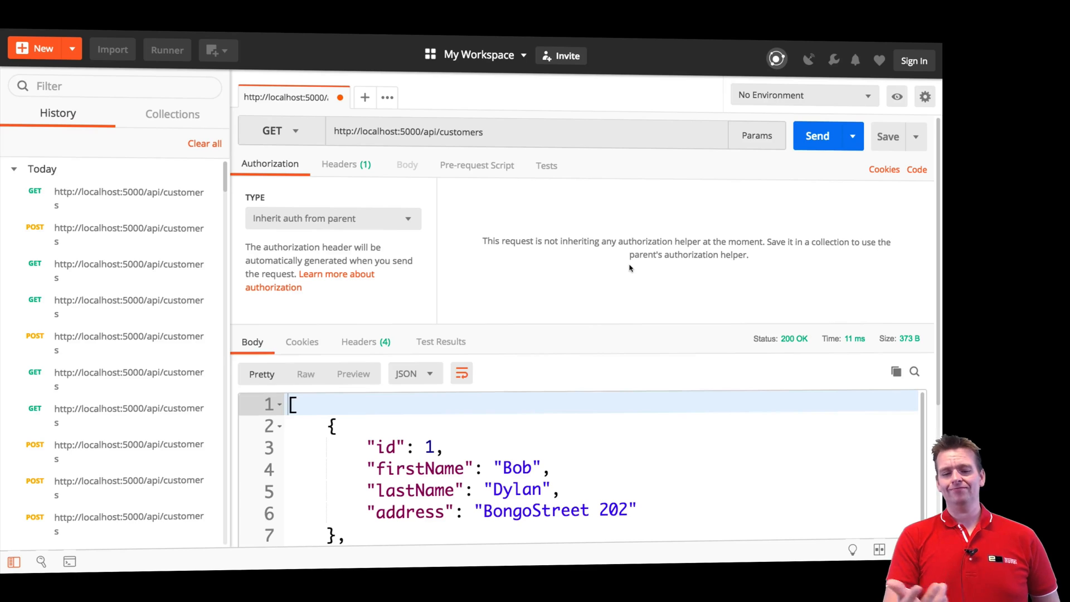
pyautogui.scroll(-3)
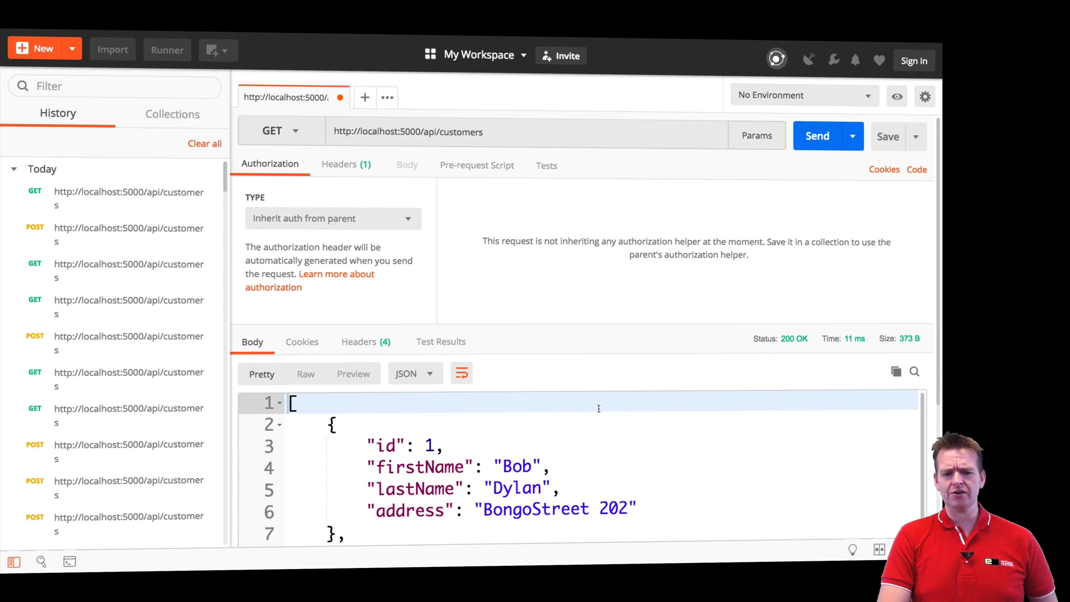
pyautogui.scroll(-3)
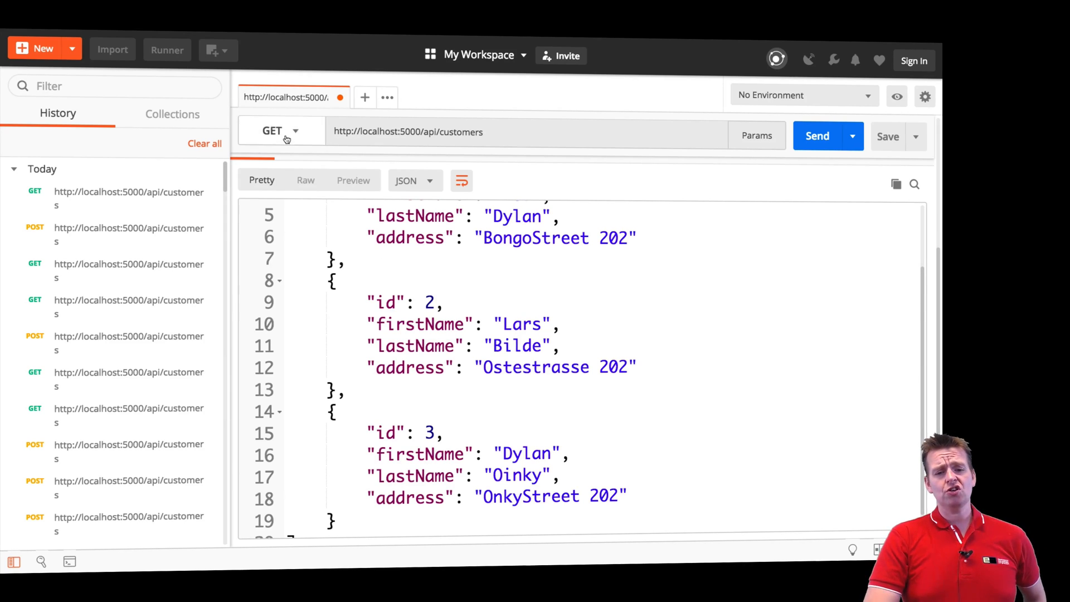
pyautogui.click(280, 131)
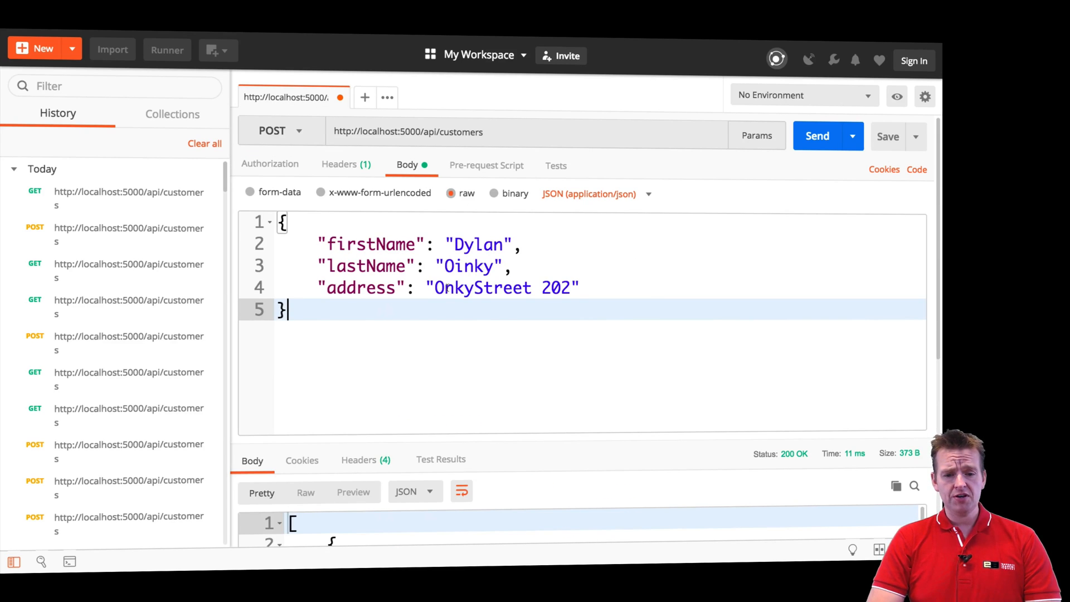
# - Edit the JSON body to Lars McFries of OldyStreet 101 and send the POST
pyautogui.write('Lar')
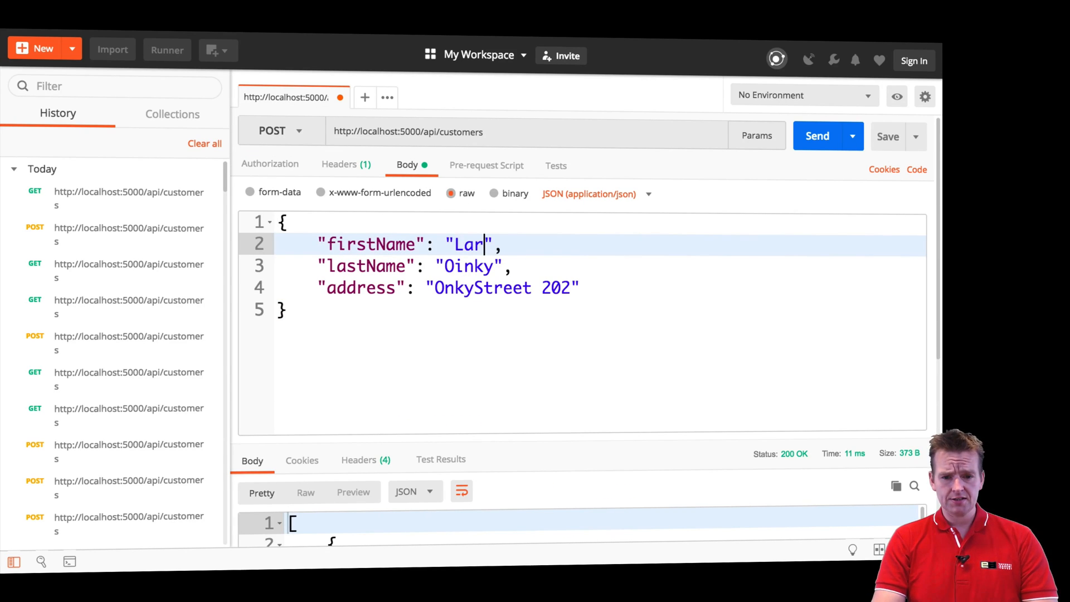
pyautogui.write('s')
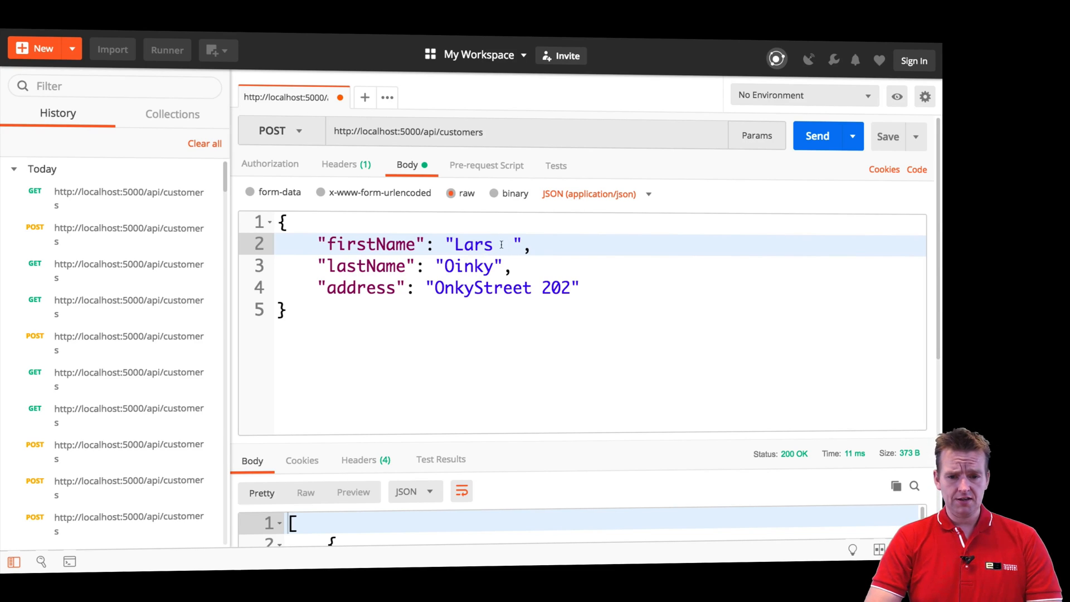
pyautogui.doubleClick(468, 267)
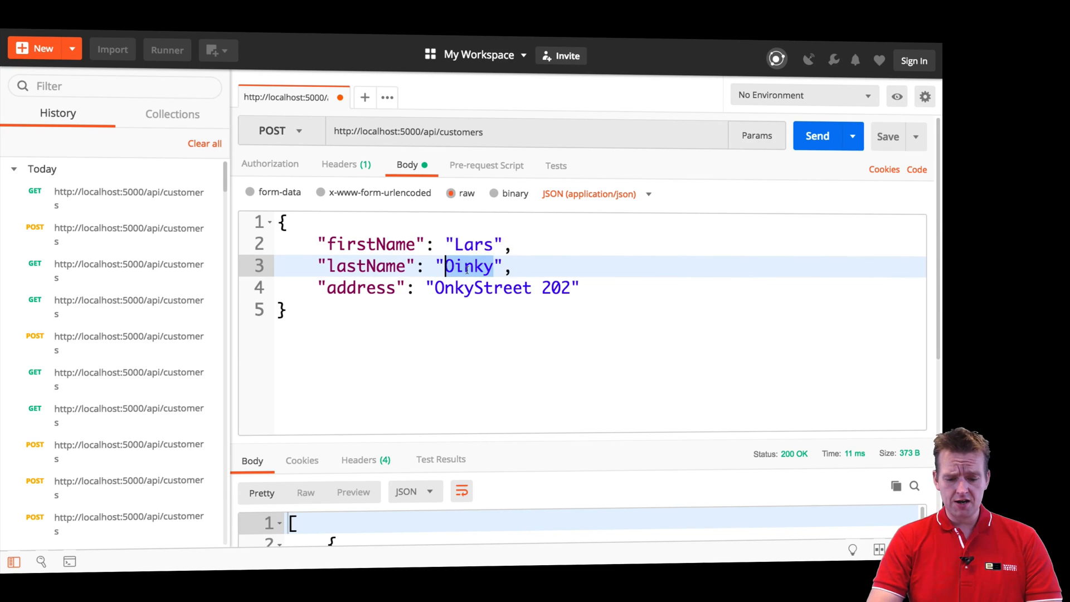
pyautogui.write('McFries')
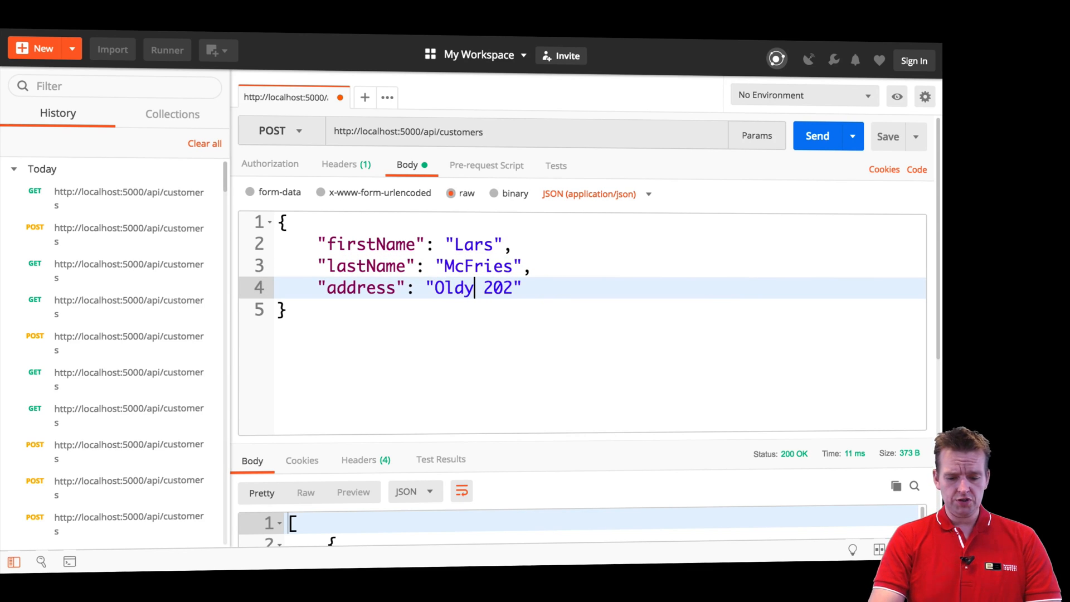
pyautogui.write('Street')
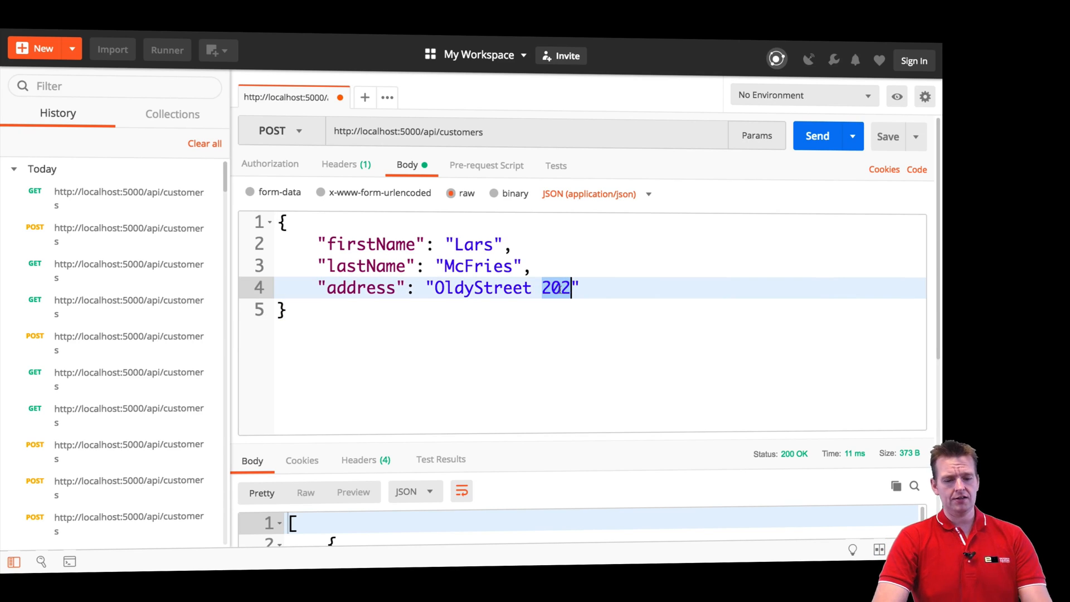
pyautogui.write('101')
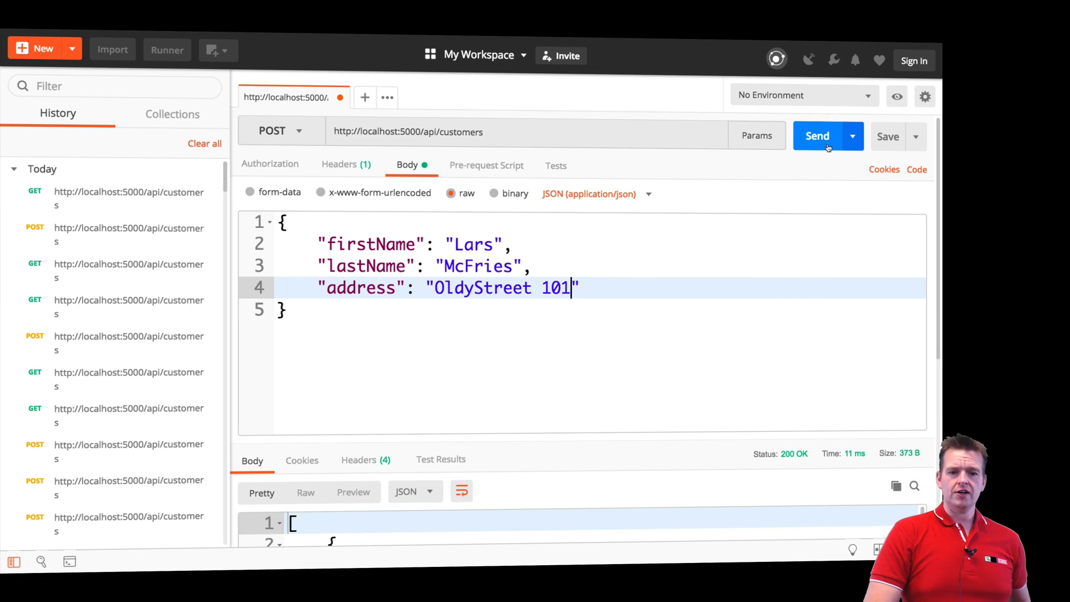
pyautogui.click(817, 136)
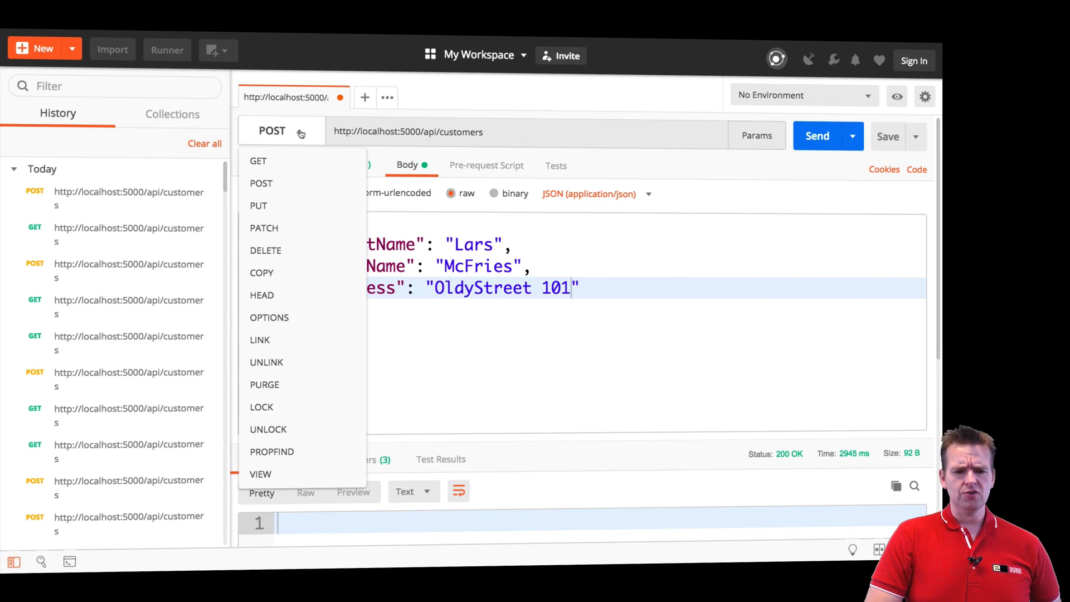
# - Switch the request to GET and scroll through the customer list response
pyautogui.click(258, 161)
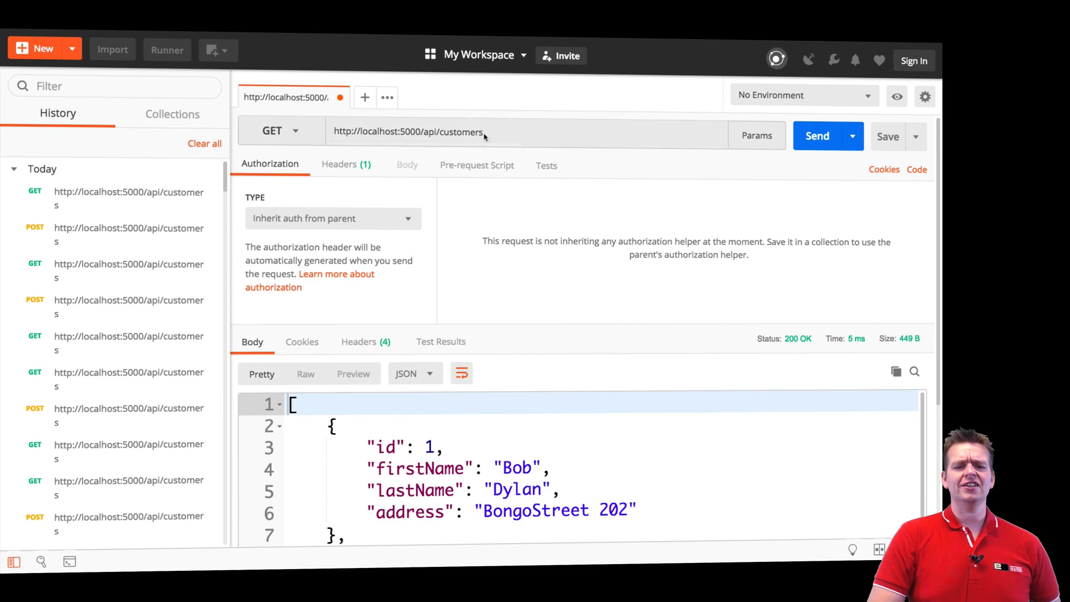
pyautogui.scroll(-3)
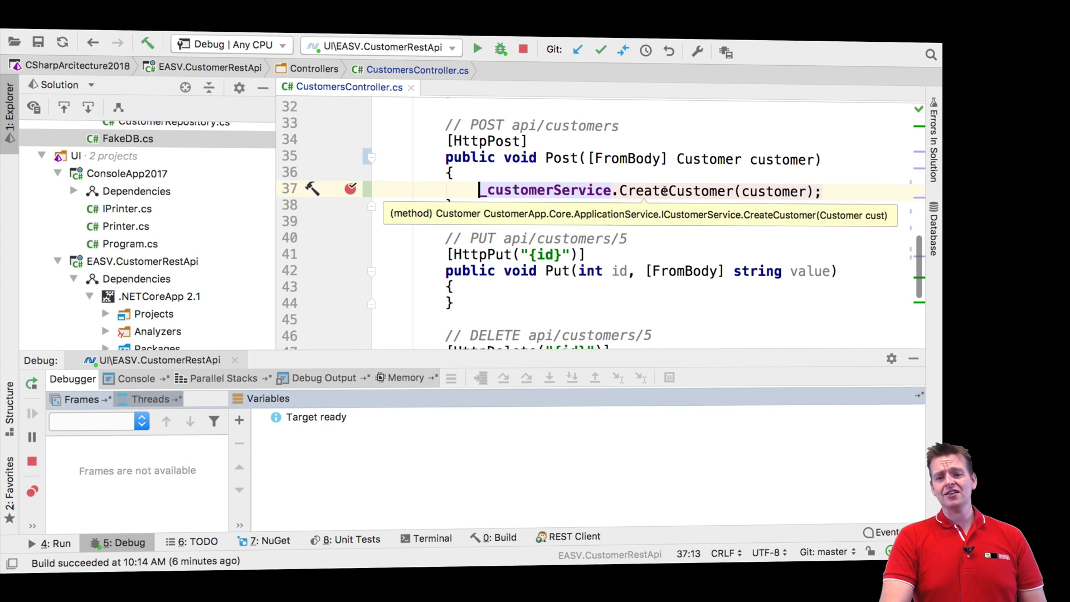
pyautogui.moveTo(662, 185)
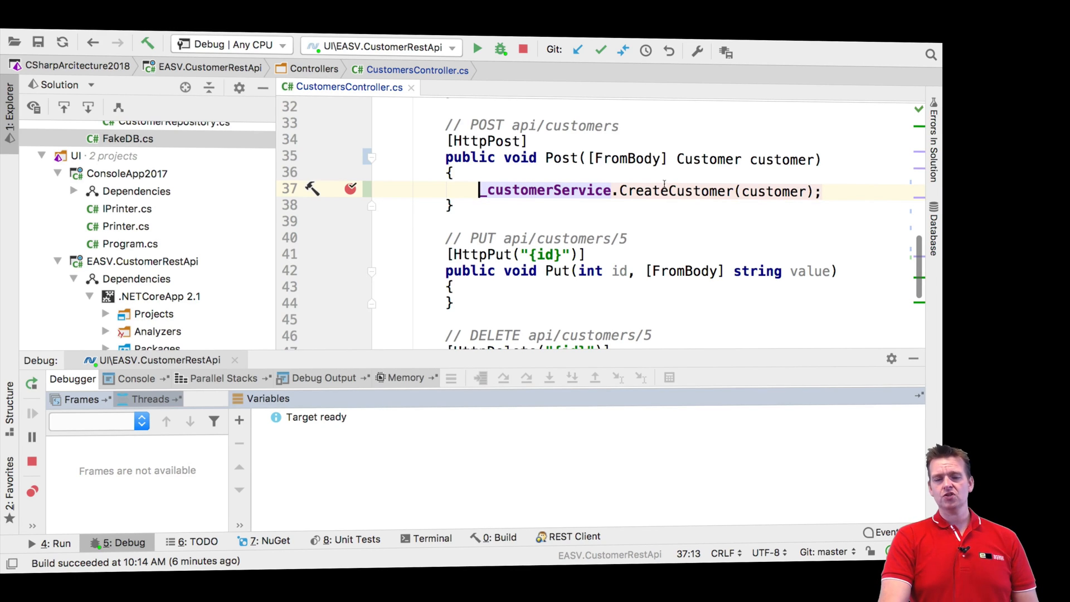